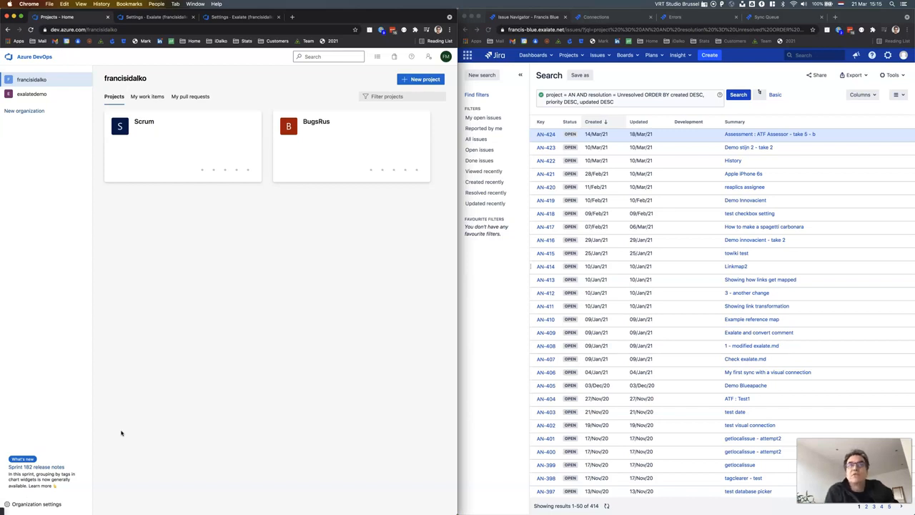
mouse_move(194, 384)
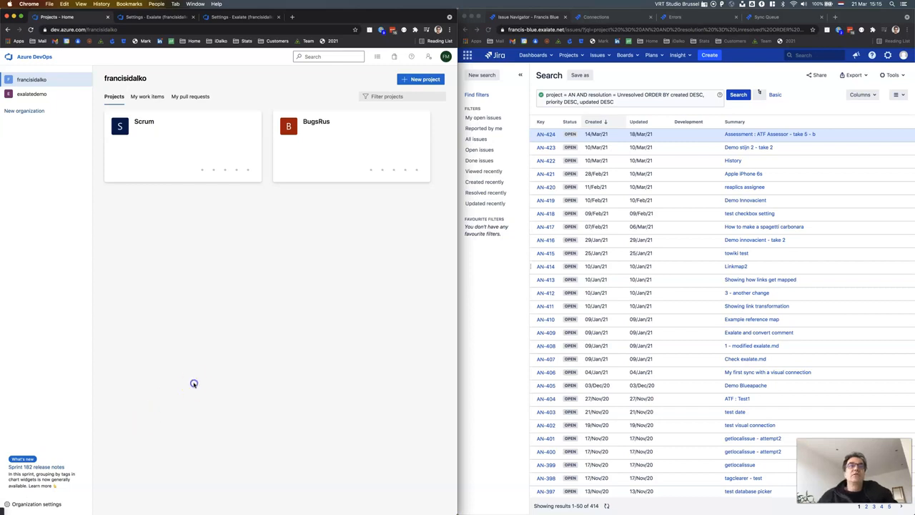
mouse_move(364, 342)
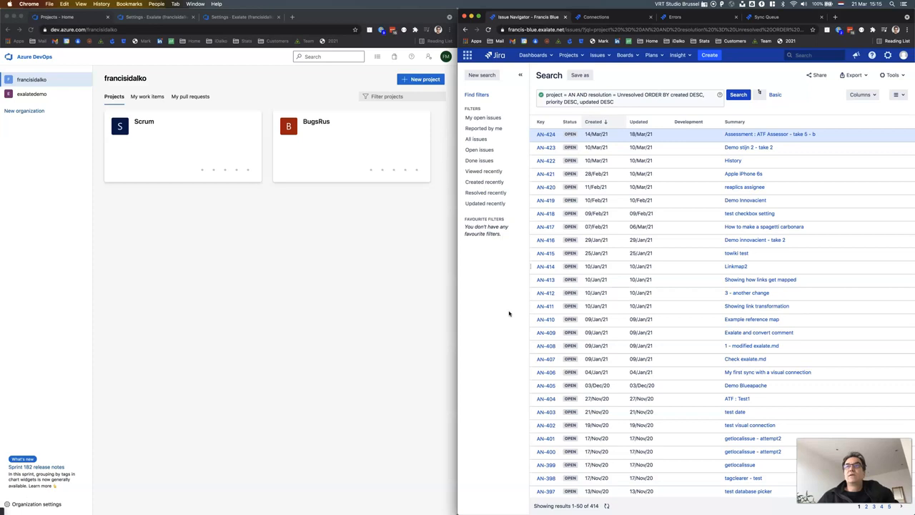
mouse_move(323, 294)
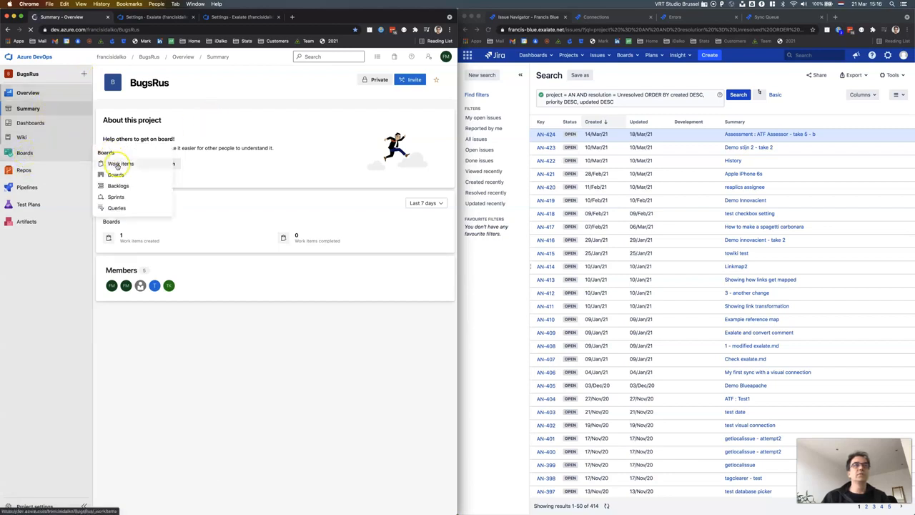
Step: Start a new Issue work item from the Azure DevOps Boards work items list
left_click(120, 163)
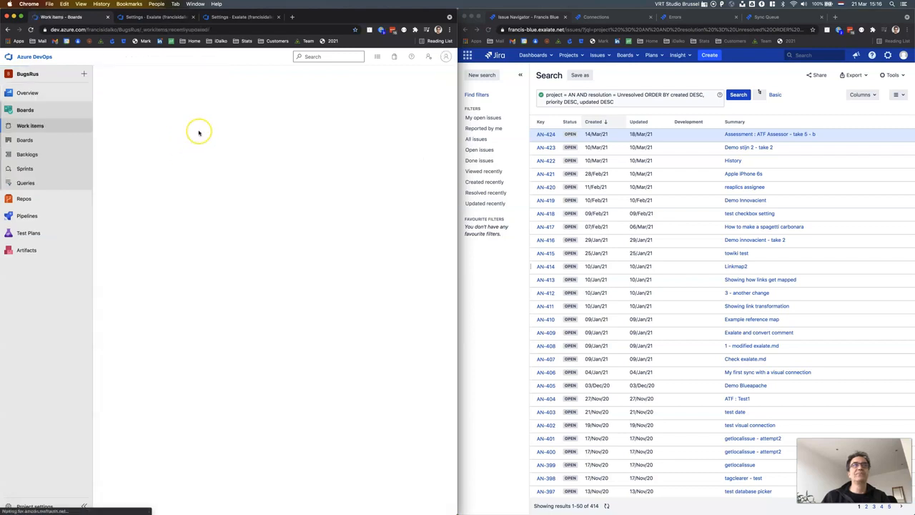
left_click(30, 126)
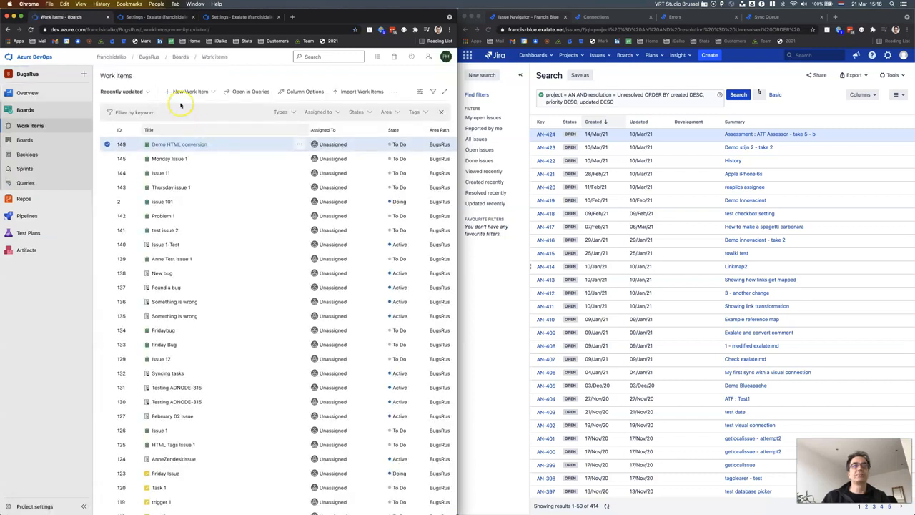
left_click(190, 92)
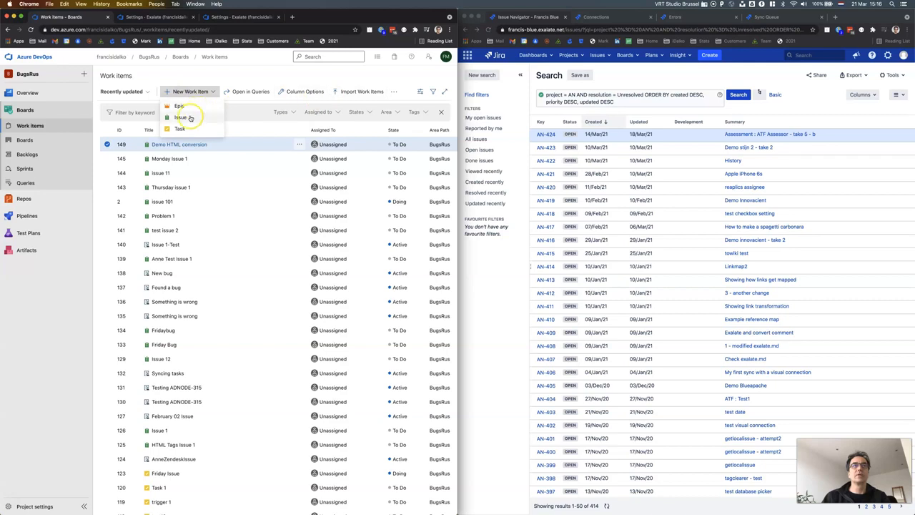
left_click(180, 117)
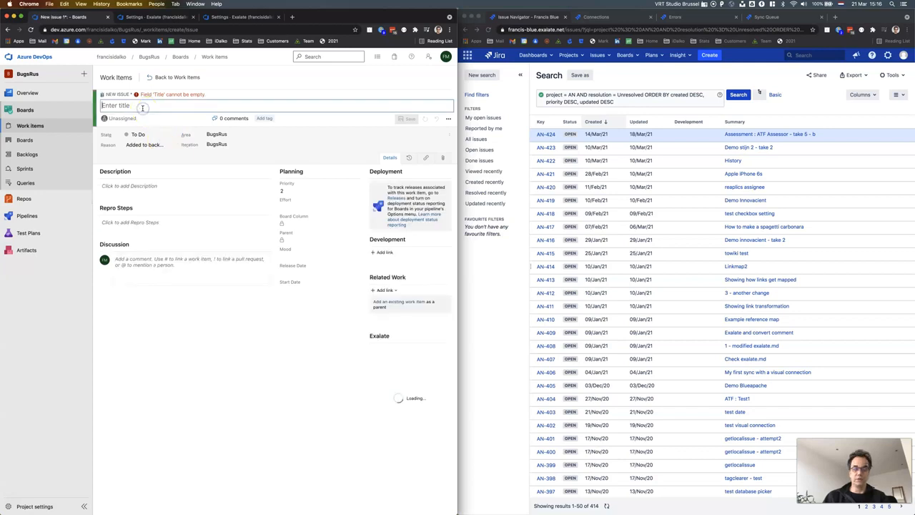
Step: Title the issue 'Demo HTML conversion 2' and begin editing its description
type("Demo HTML")
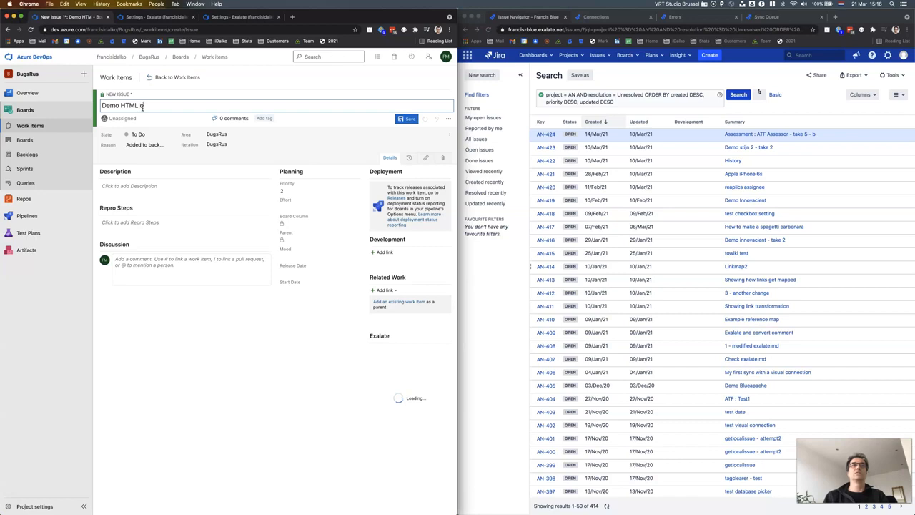
type("conversion 2")
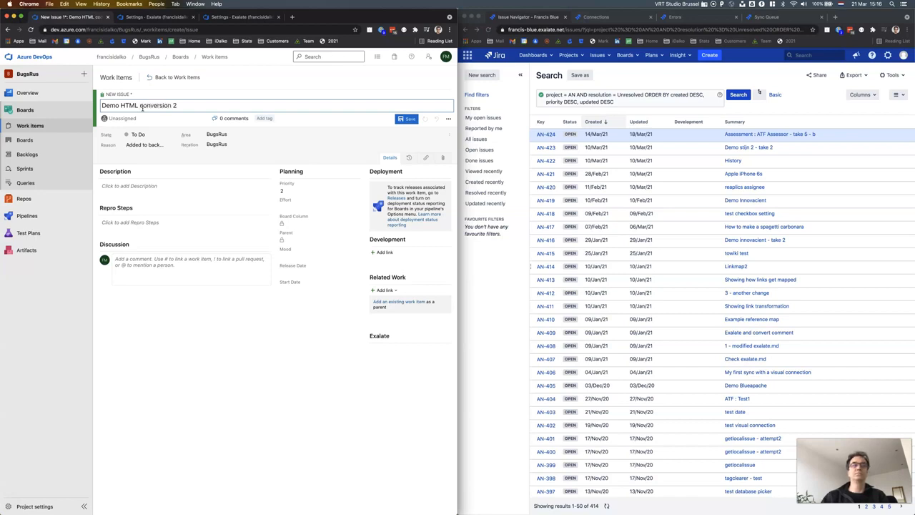
left_click(121, 117)
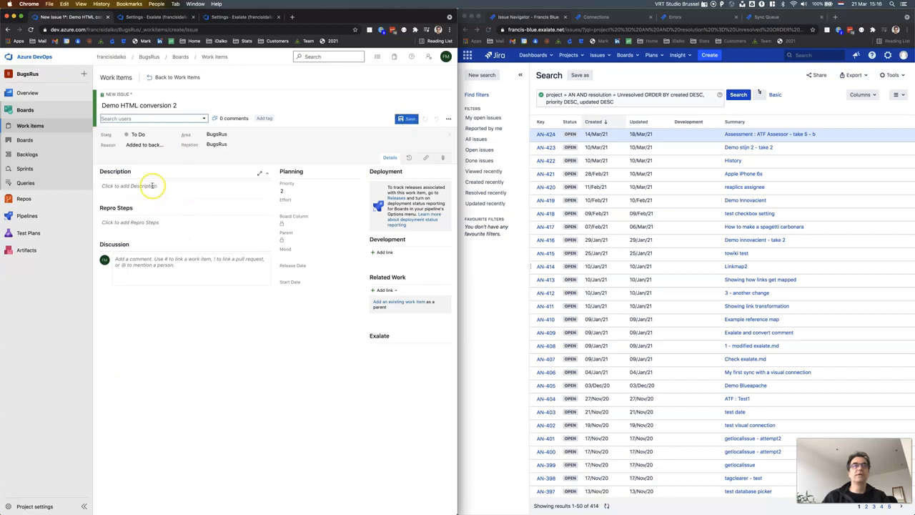
left_click(150, 186)
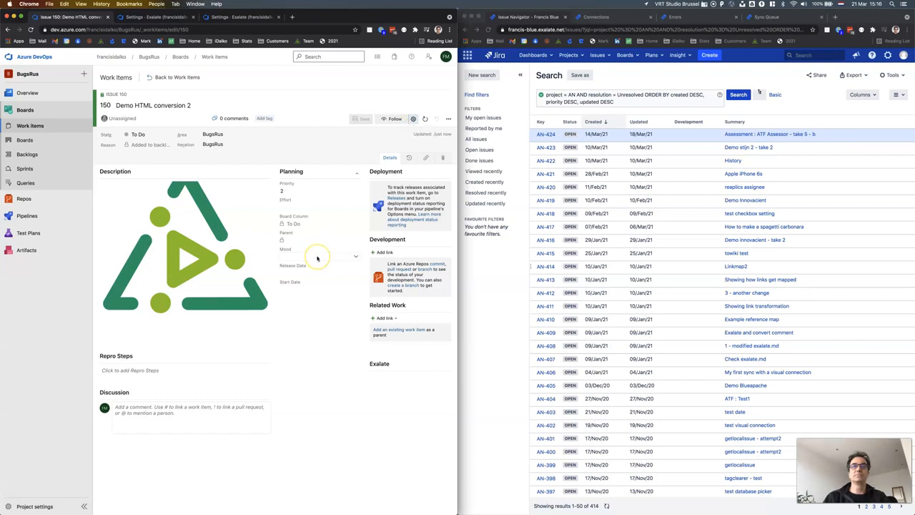
Step: Exalate issue 150 over the htmltowiki connection so it syncs to Jira
left_click(446, 365)
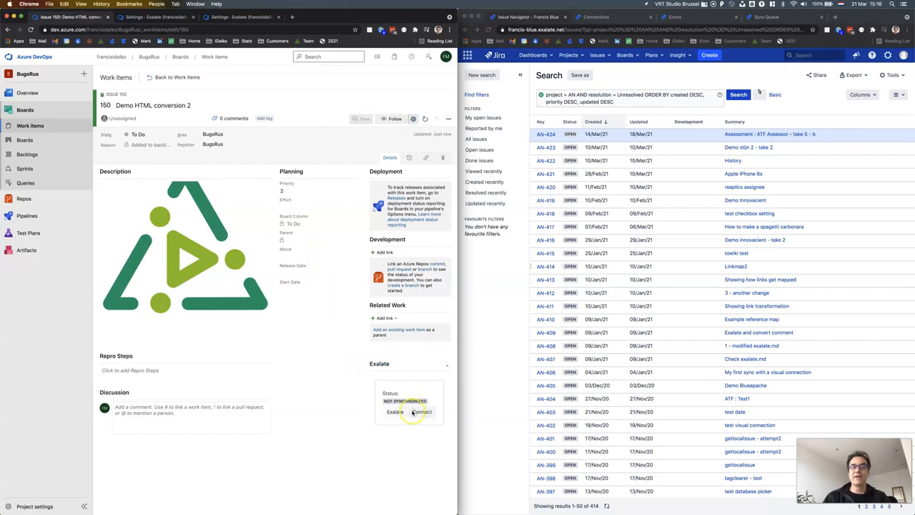
left_click(421, 412)
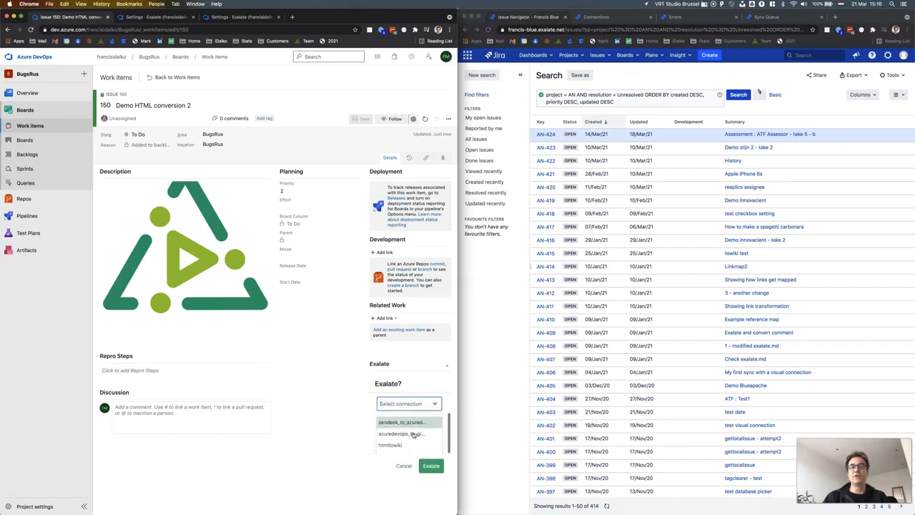
left_click(389, 445)
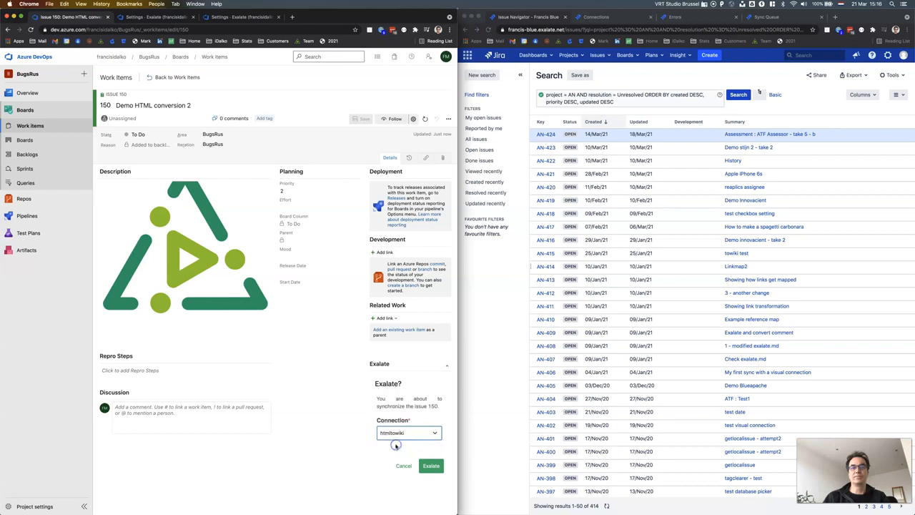
left_click(430, 467)
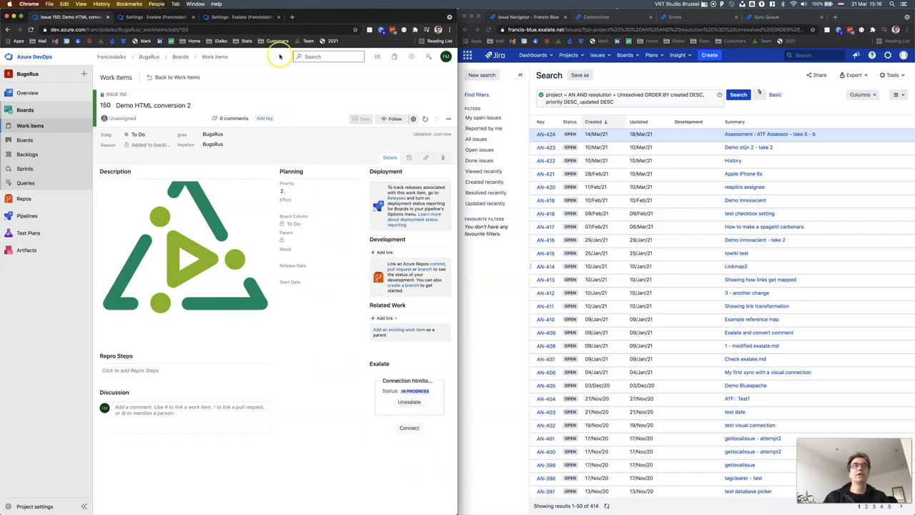
Step: Refresh the Exalate sync queue until the outgoing sync for entity 150 appears
left_click(240, 17)
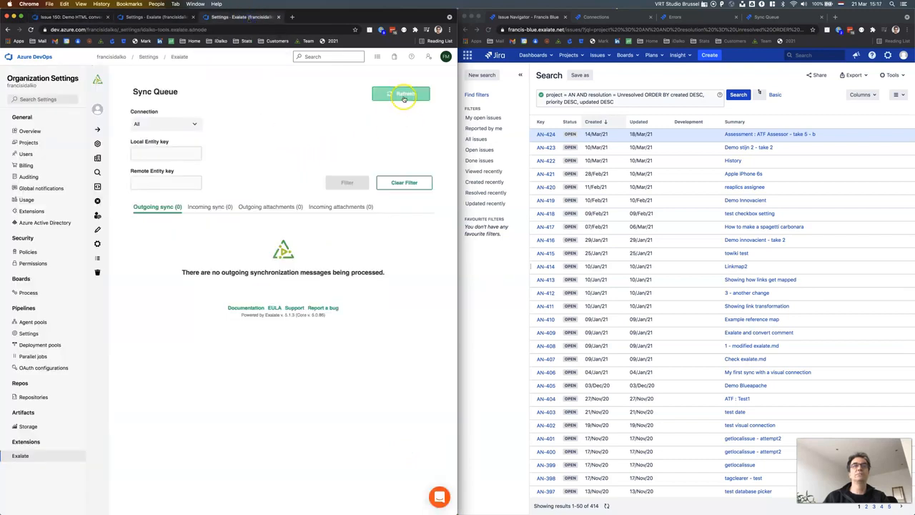
left_click(401, 94)
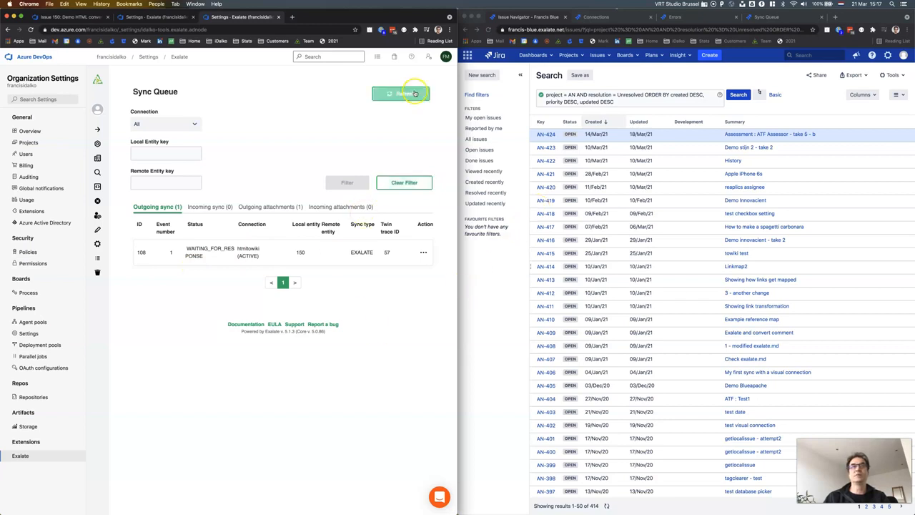
left_click(400, 95)
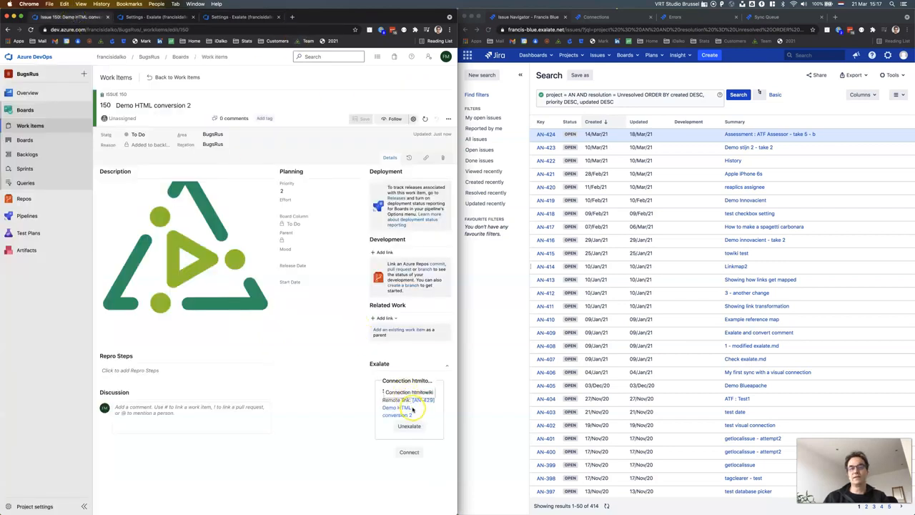
Step: Copy the remote key, rerun the Jira issue search and open the synced Demo HTML conversion 2 issue
right_click(397, 412)
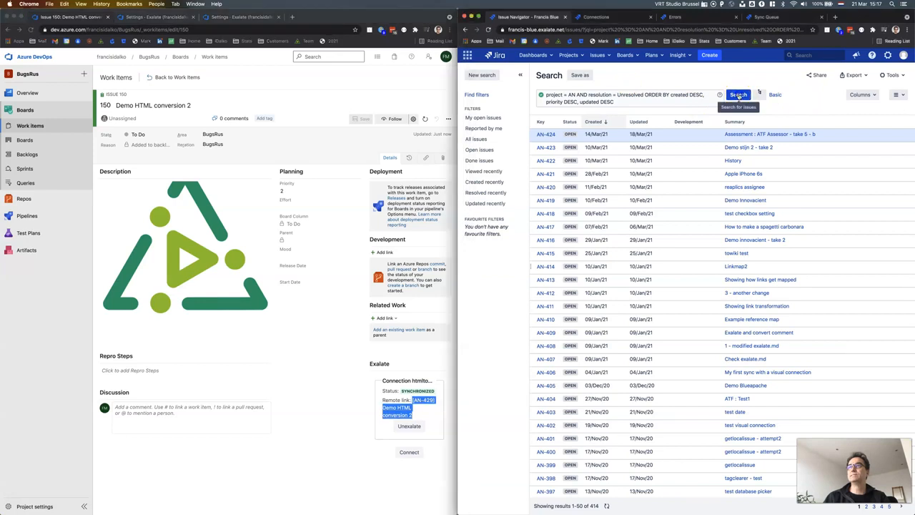
left_click(738, 94)
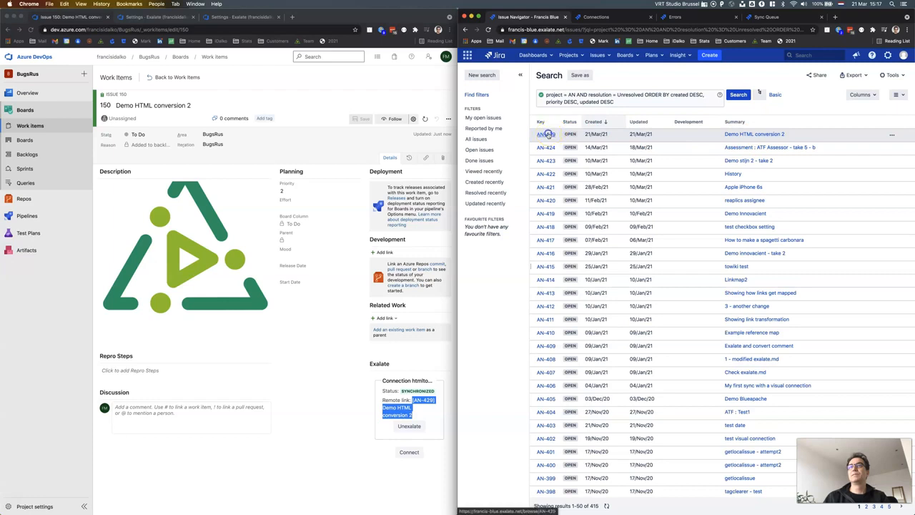
left_click(545, 135)
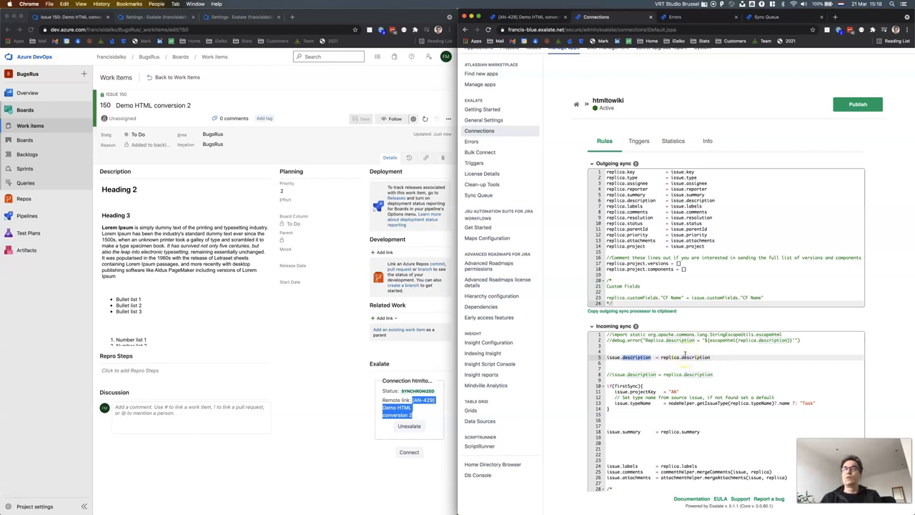
mouse_move(742, 133)
type("exapub")
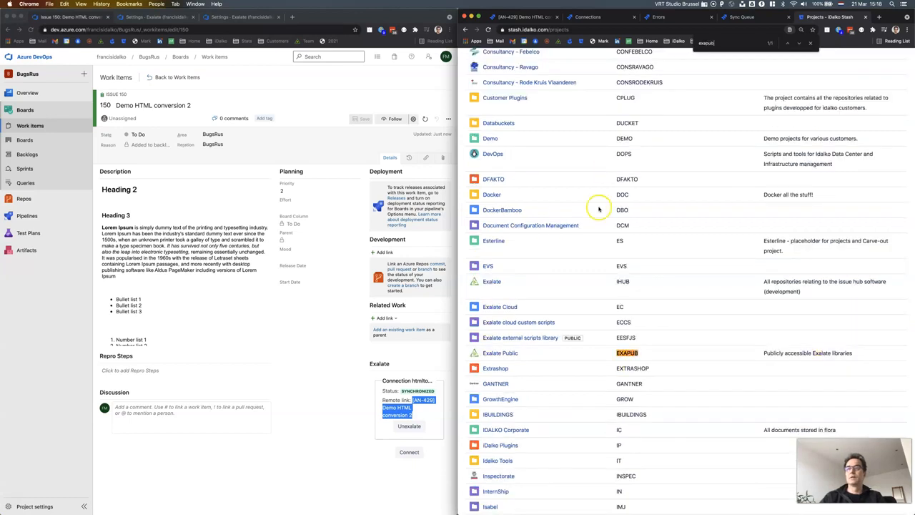
Step: Open the HtmlToWiki repository in the Exalate Public Bitbucket project and display its README
left_click(500, 351)
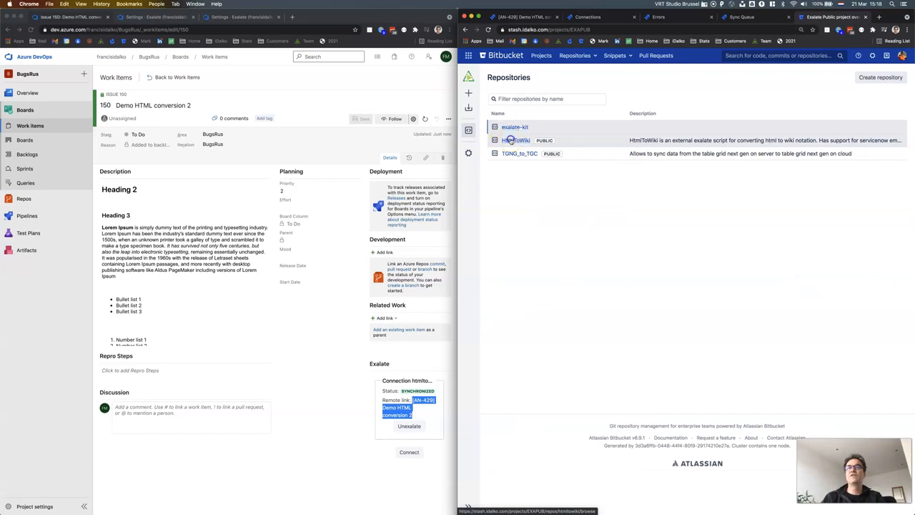
left_click(514, 140)
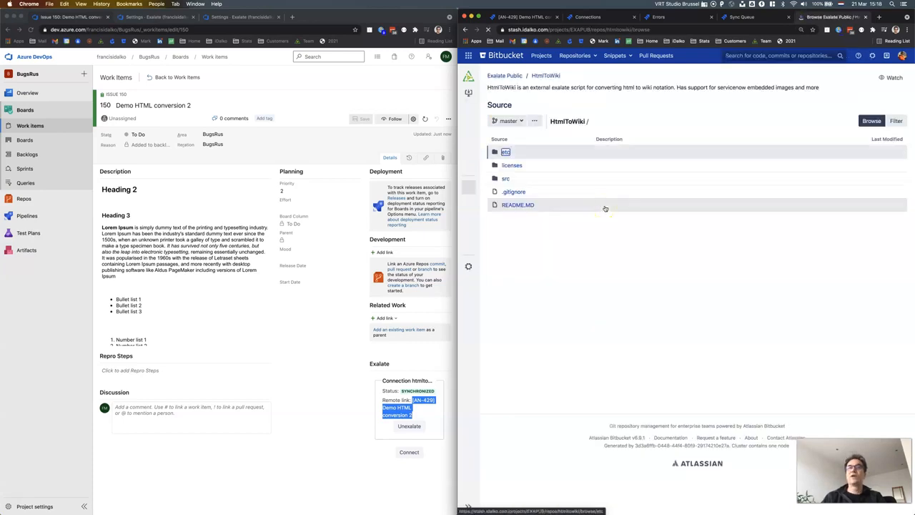
left_click(517, 206)
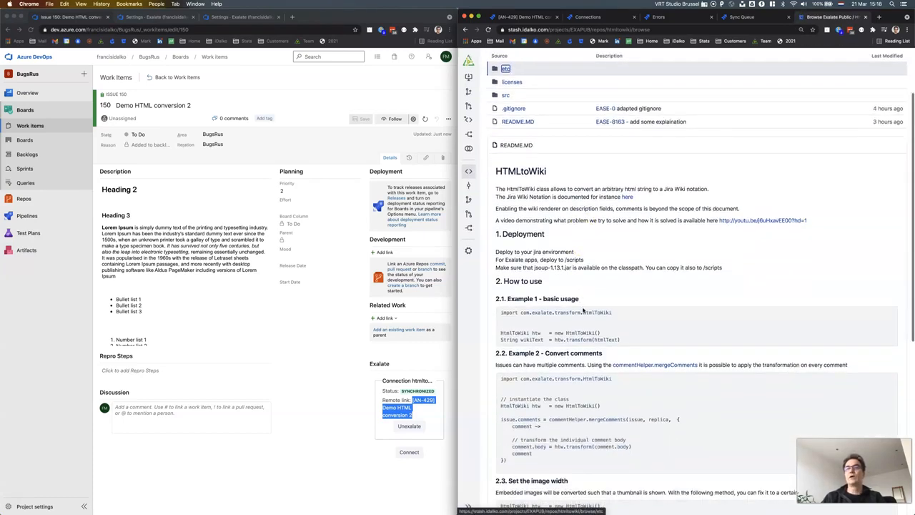
mouse_move(622, 332)
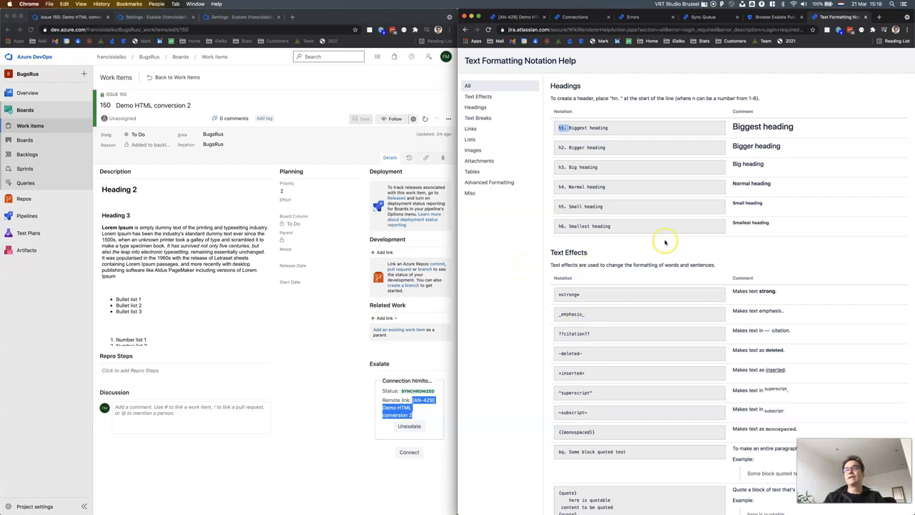
Step: Scroll to Text Effects in the notation help and select the *strong* markup example
scroll("down", 3)
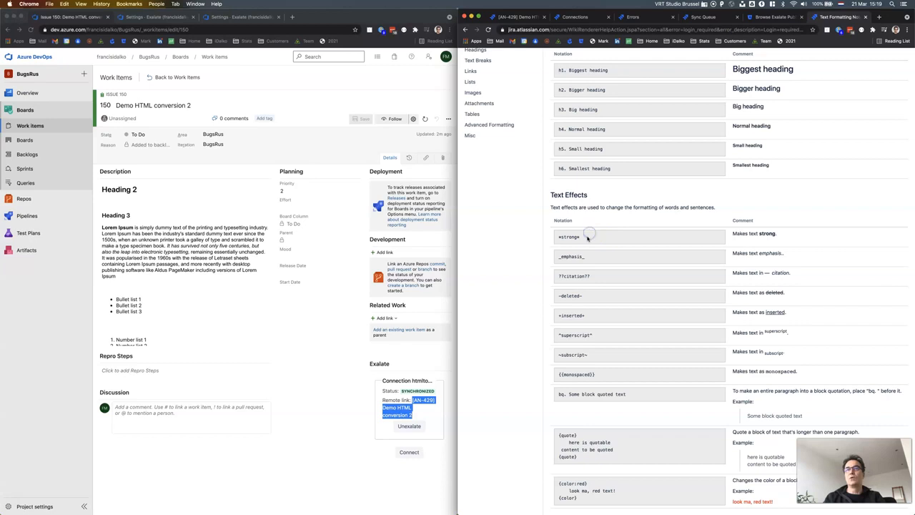
double_click(570, 238)
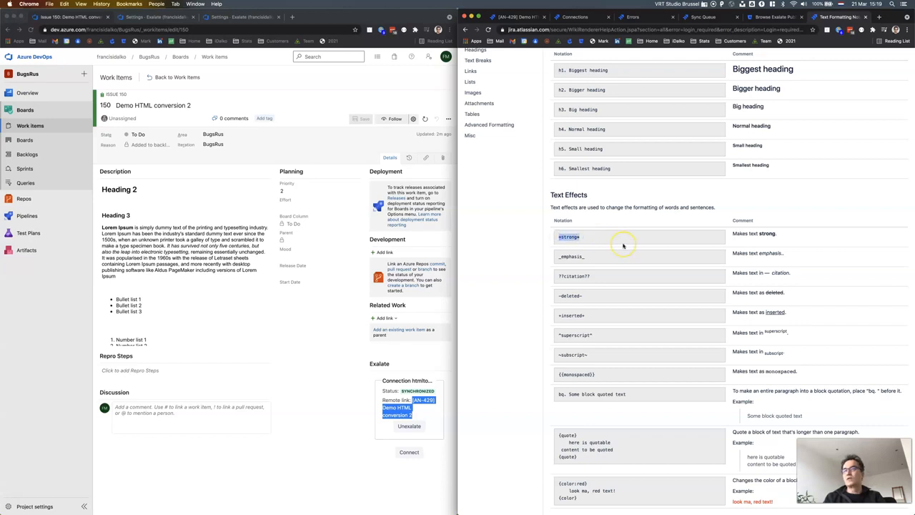
mouse_move(650, 243)
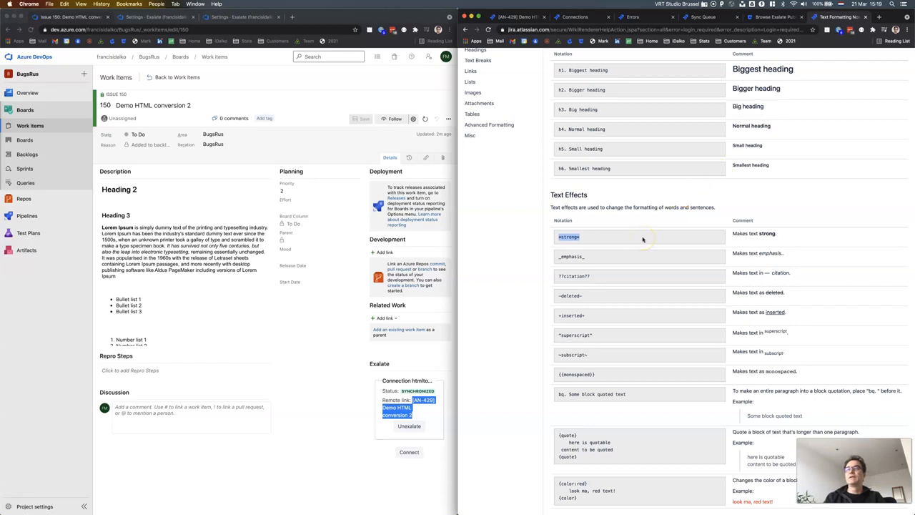
mouse_move(632, 216)
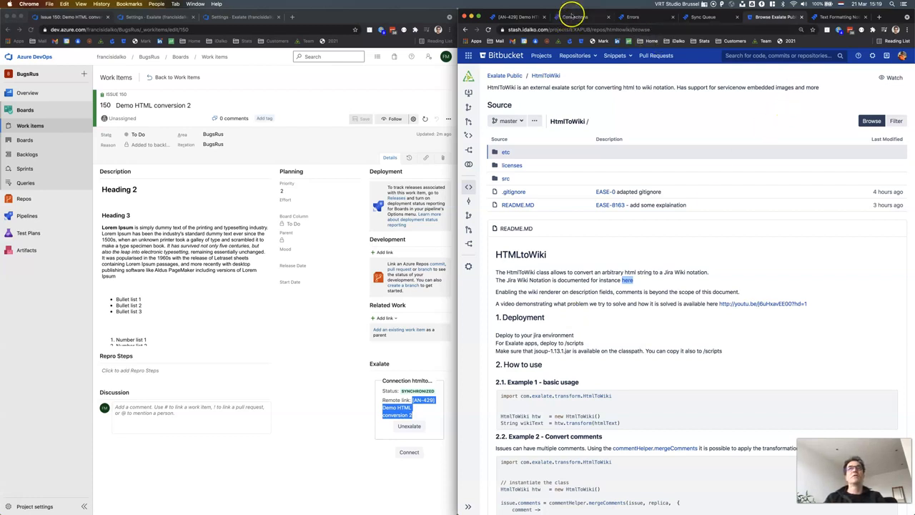
Step: Switch to the Exalate Connections browser tab
left_click(575, 17)
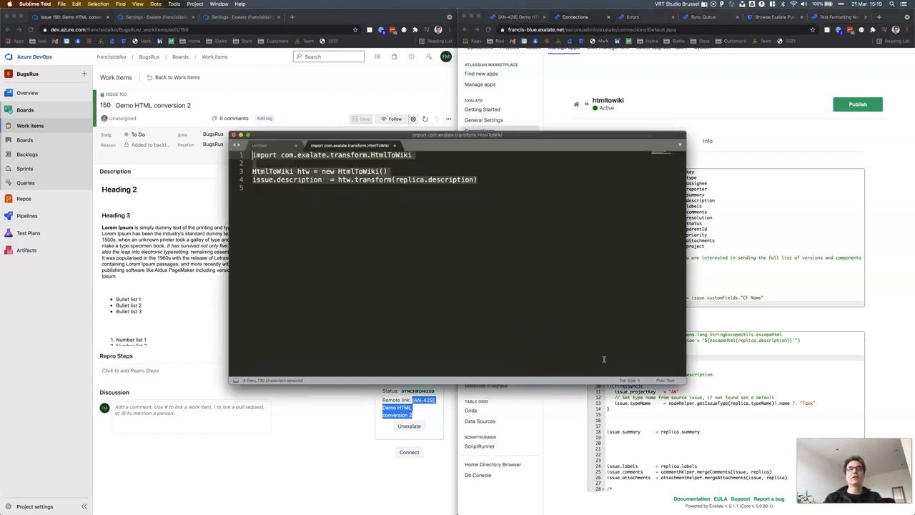
Step: Paste the HtmlToWiki description transform into the incoming sync rules and publish them
left_click(473, 180)
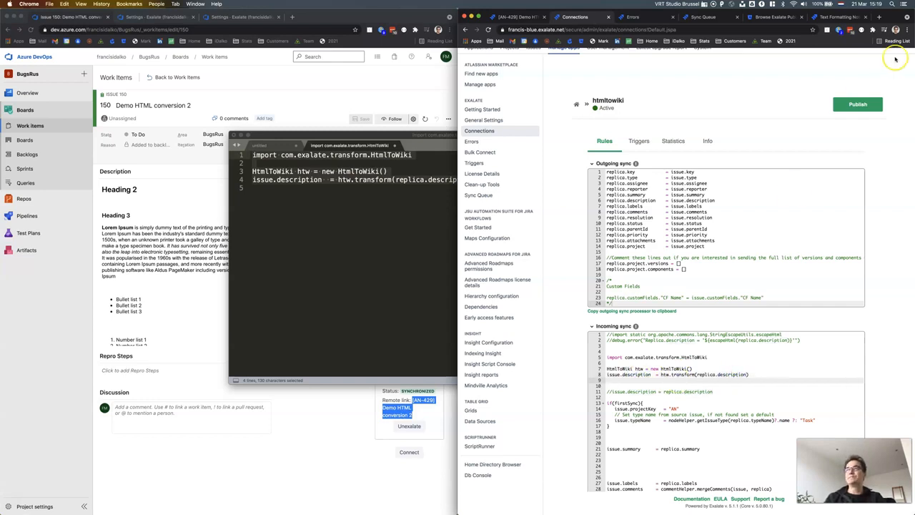
left_click(858, 104)
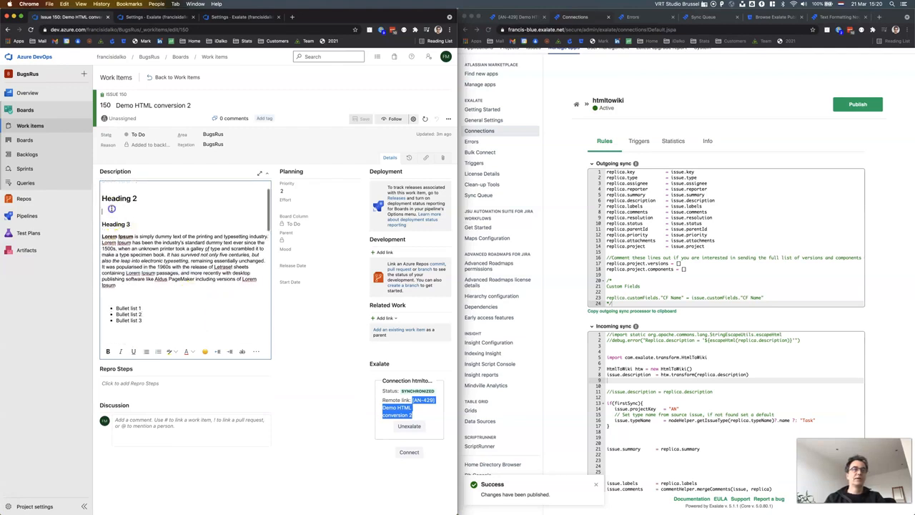
Step: Add 'Hello there' under Heading 2 in issue 150's description and save it
type("Hello there")
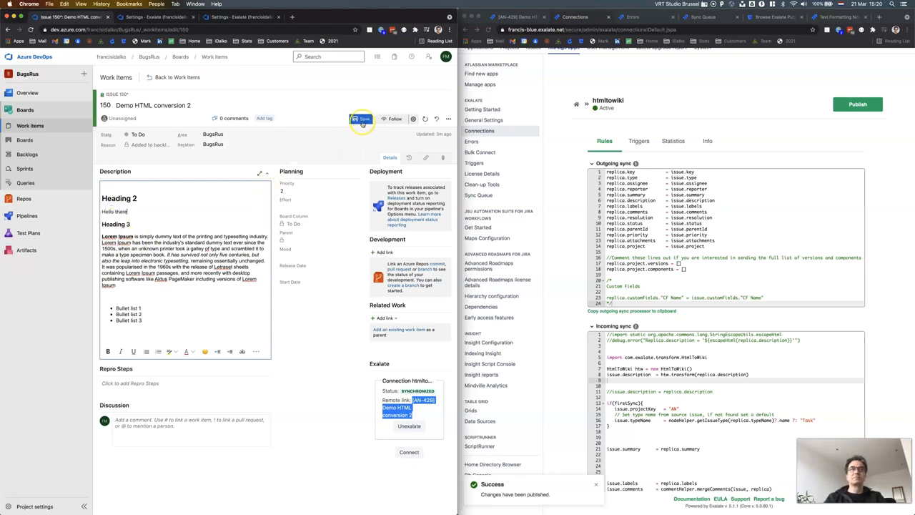
left_click(362, 119)
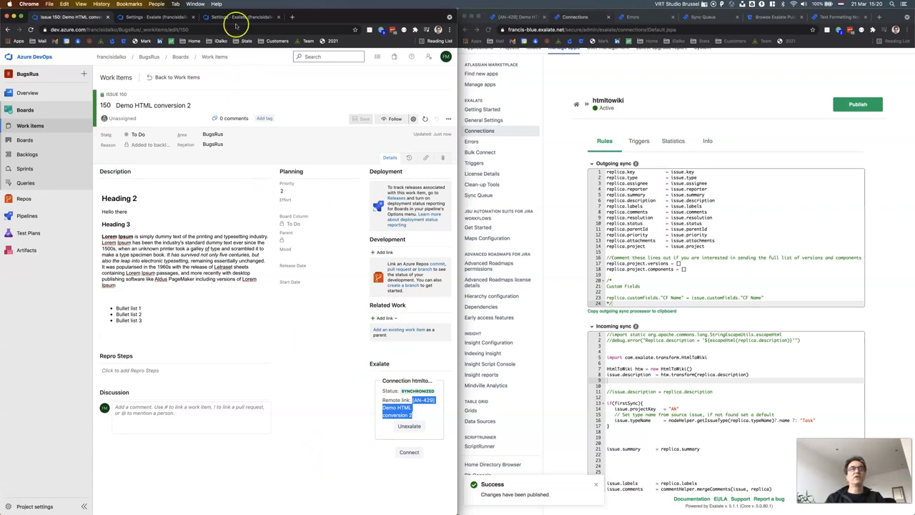
Step: Refresh the Exalate sync queue repeatedly until the outgoing update event clears
left_click(235, 17)
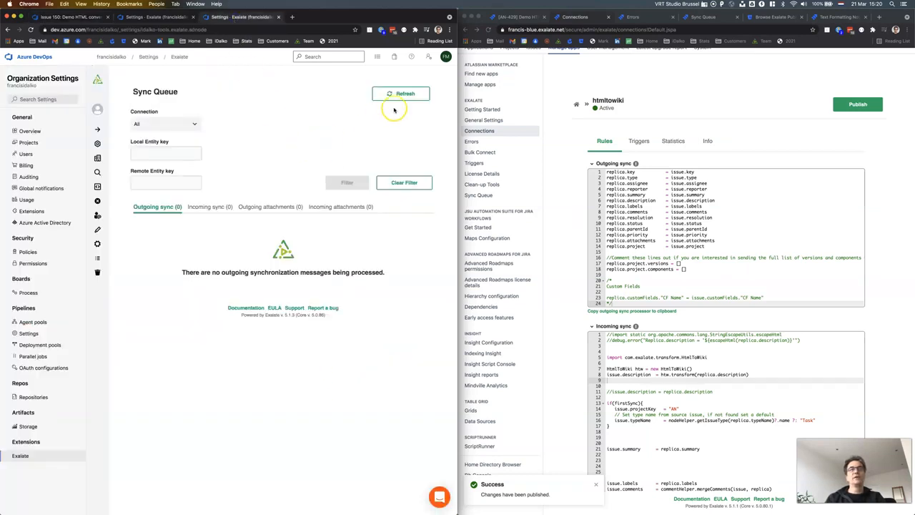
left_click(401, 94)
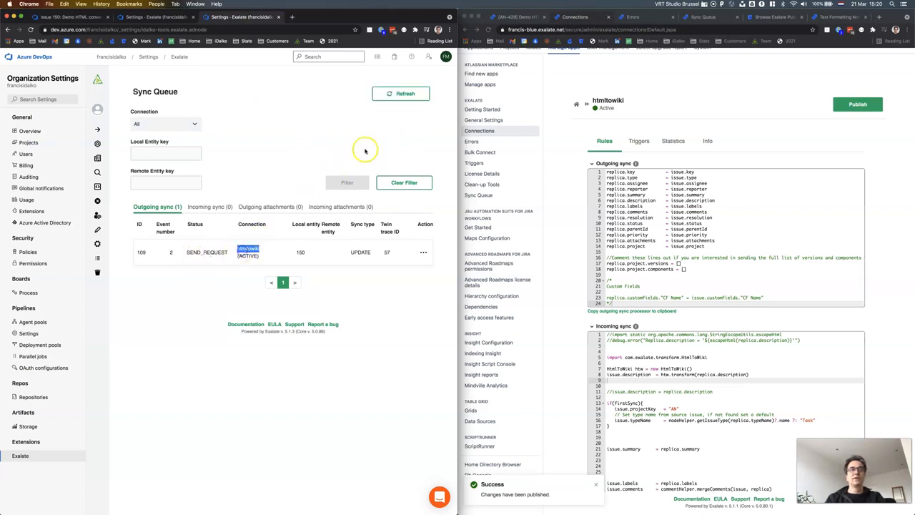
left_click(400, 94)
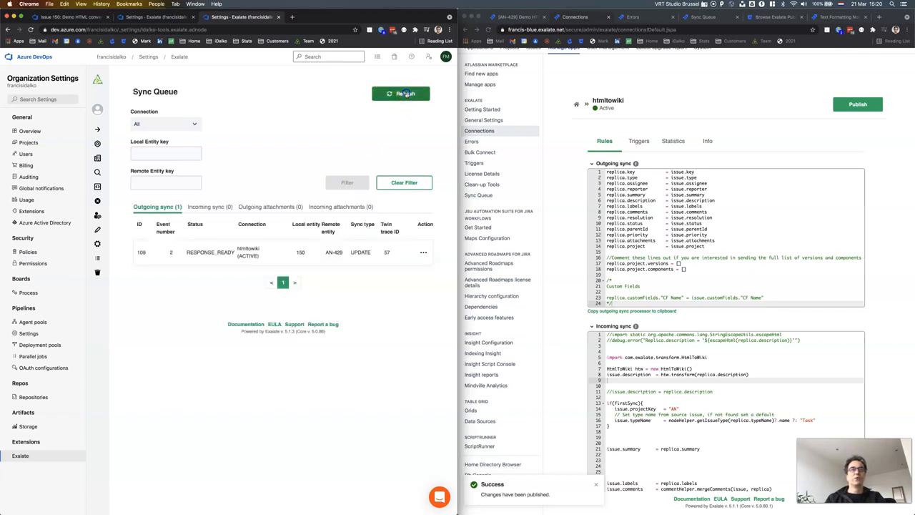
left_click(401, 95)
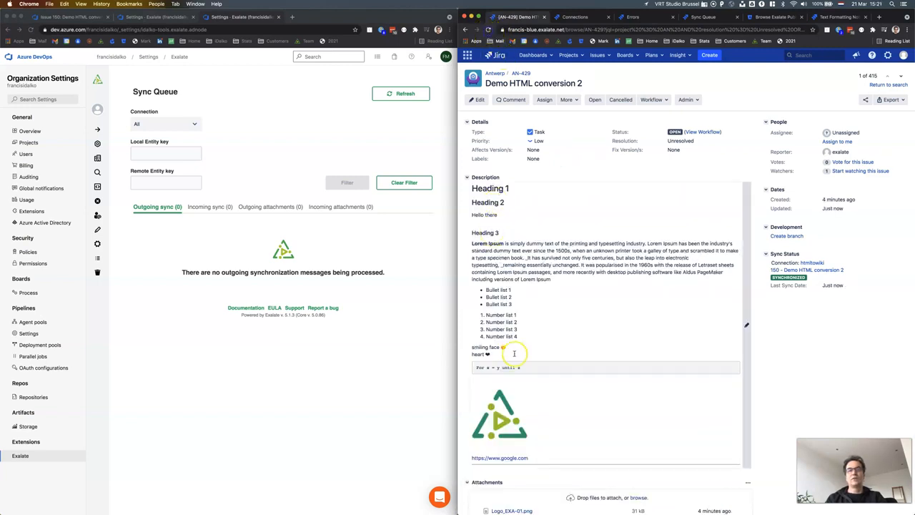
Step: Scroll down the synced Jira issue to see the lists, code block and logo image
scroll("down", 3)
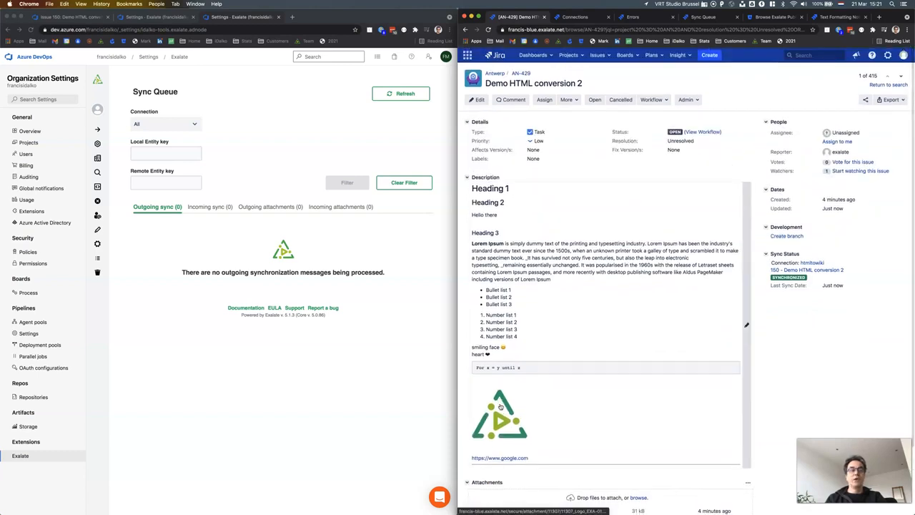
mouse_move(500, 414)
type("Change from")
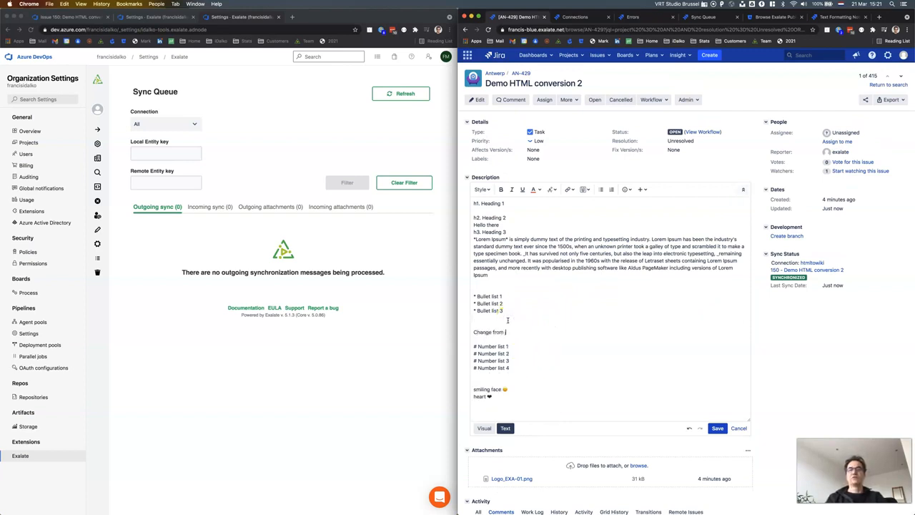
Step: Place the cursor below the bullet list to insert the 'Change from jira' line
left_click(717, 427)
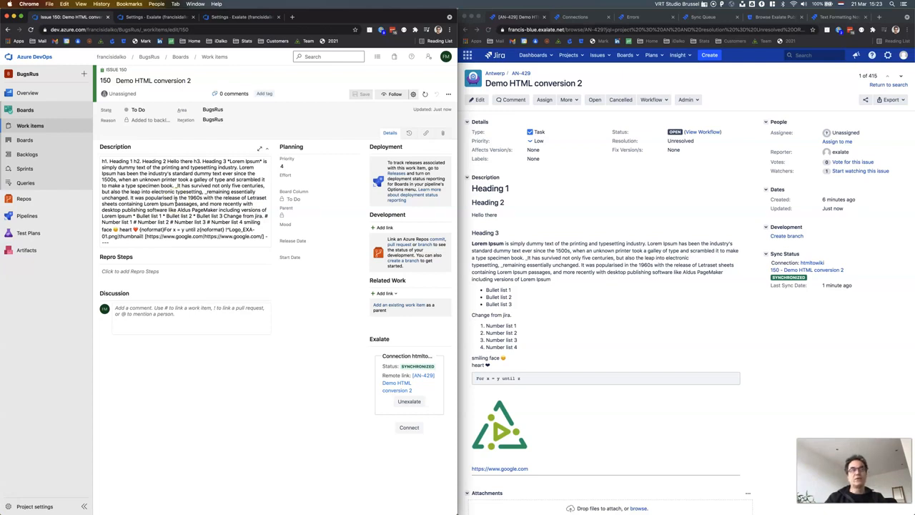
mouse_move(231, 72)
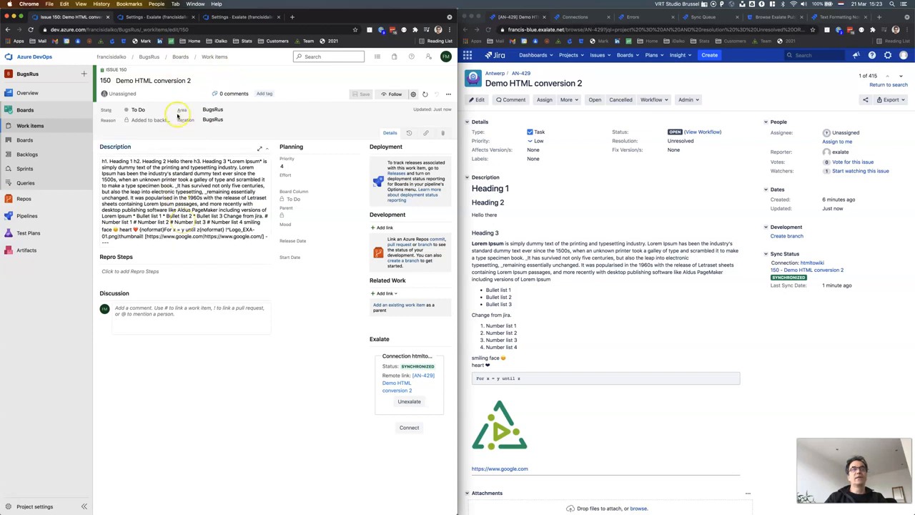
Step: Switch to the Azure DevOps work item showing the flat wiki-markup description
left_click(154, 17)
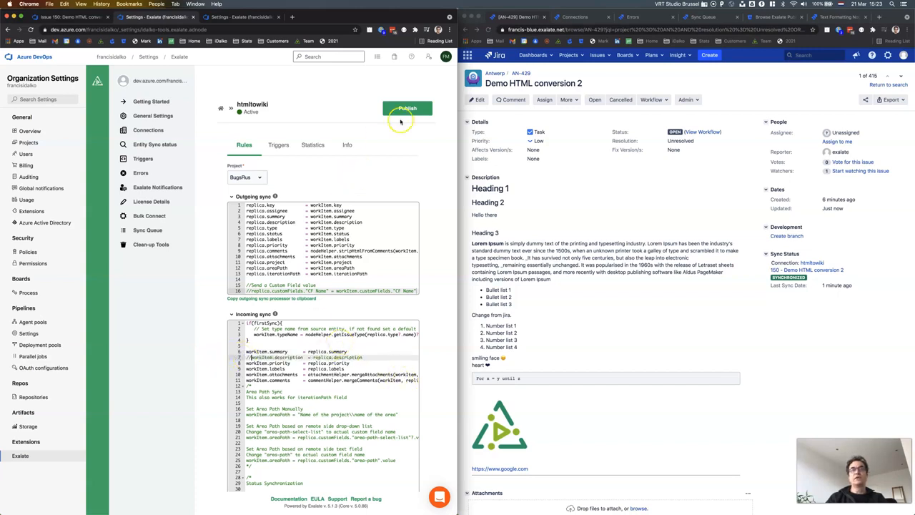
Step: Publish the htmltowiki connection's sync rules
left_click(408, 108)
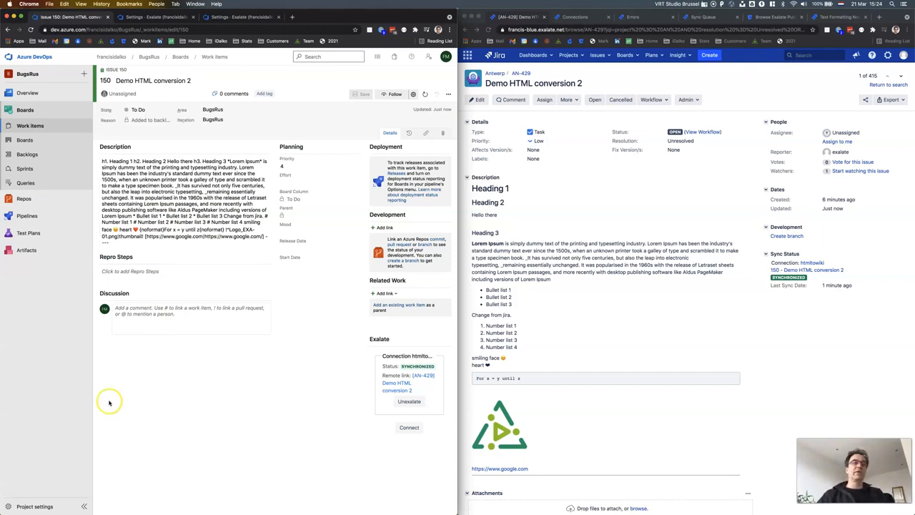
mouse_move(74, 423)
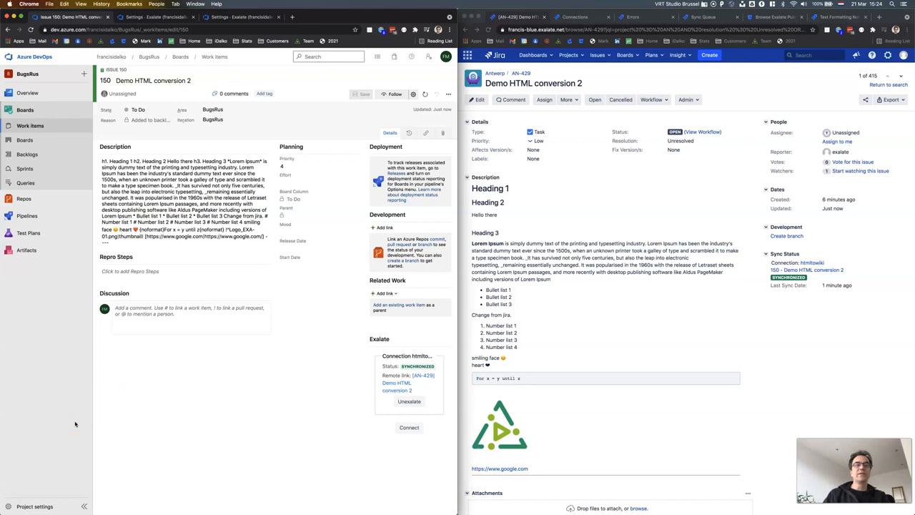